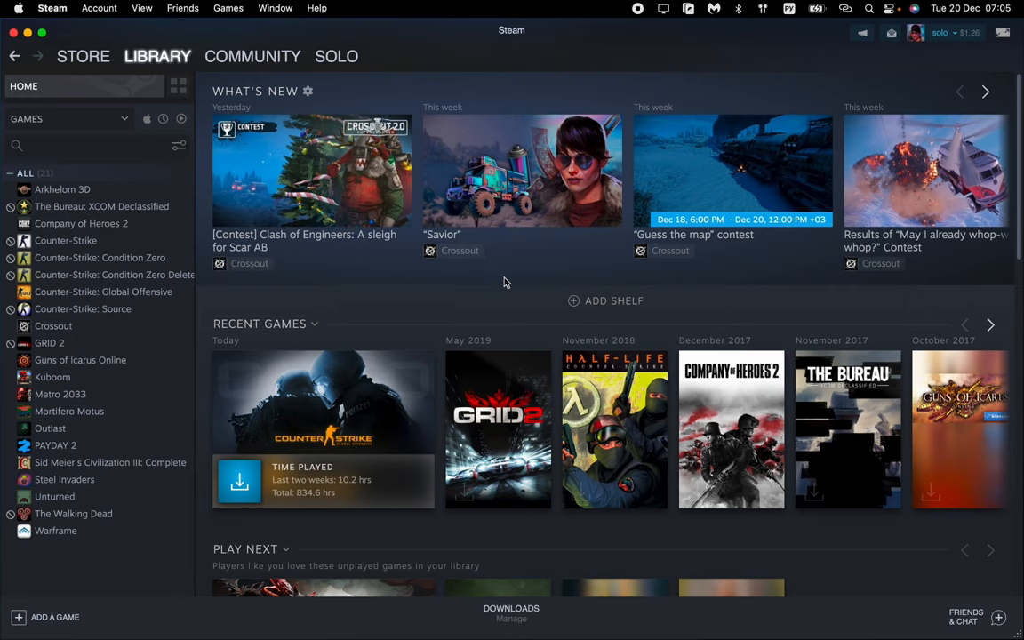
mouse_move(519, 279)
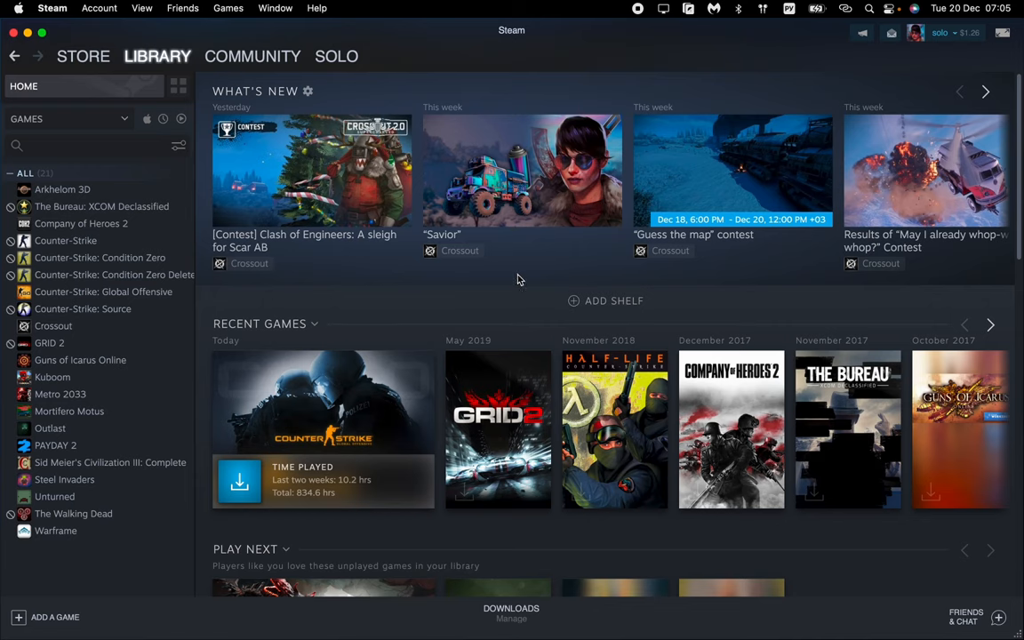
mouse_move(473, 103)
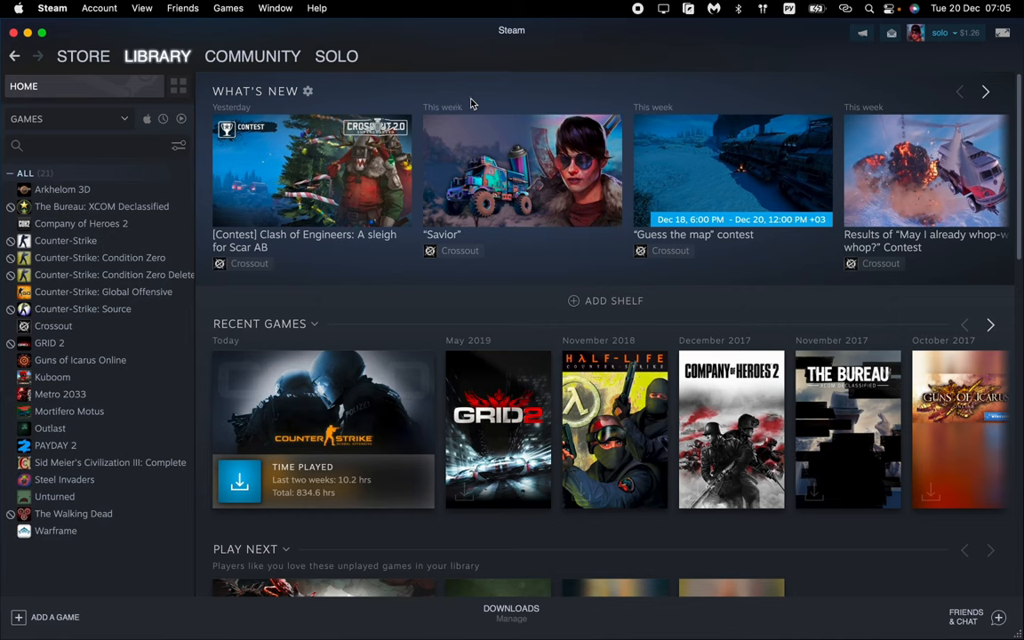
- Go to the account's community Friend Activity page from the username in the top bar
left_click(336, 55)
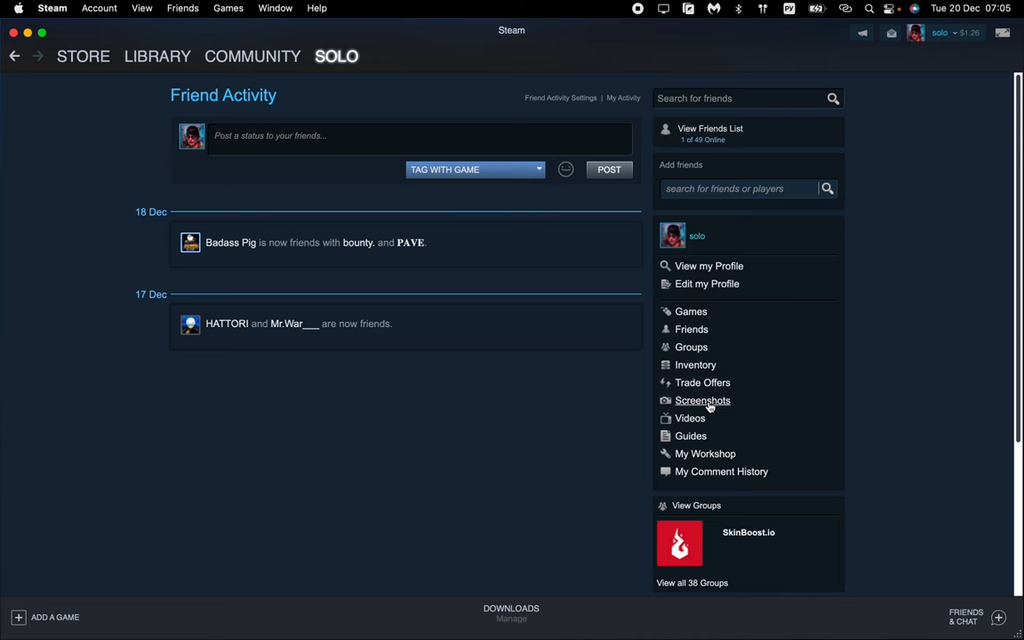
- Show the profile's Screenshots wall and scroll down through the uploaded images
left_click(703, 400)
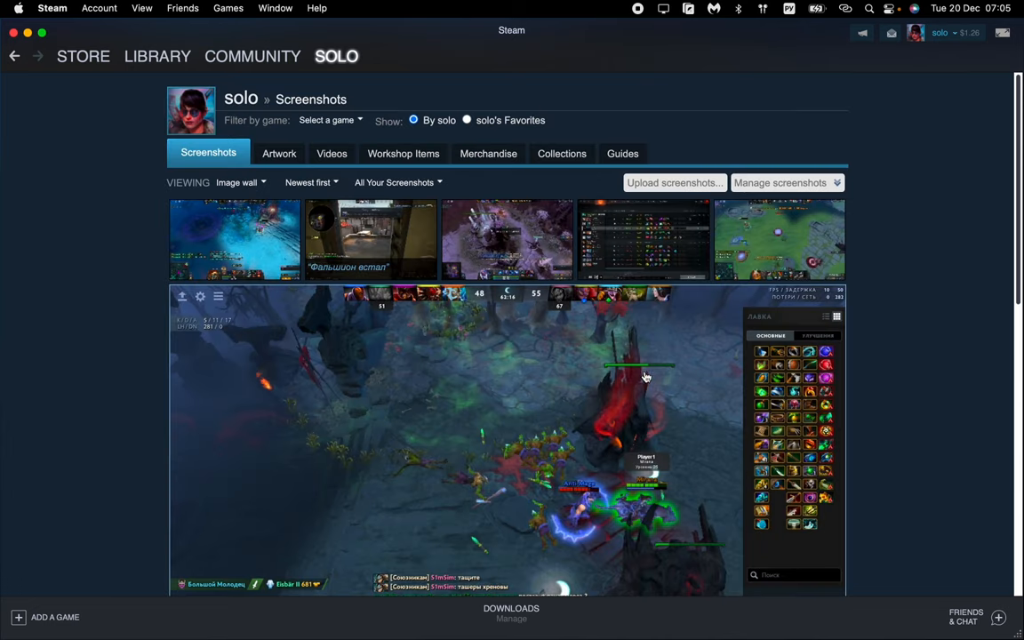
mouse_move(839, 443)
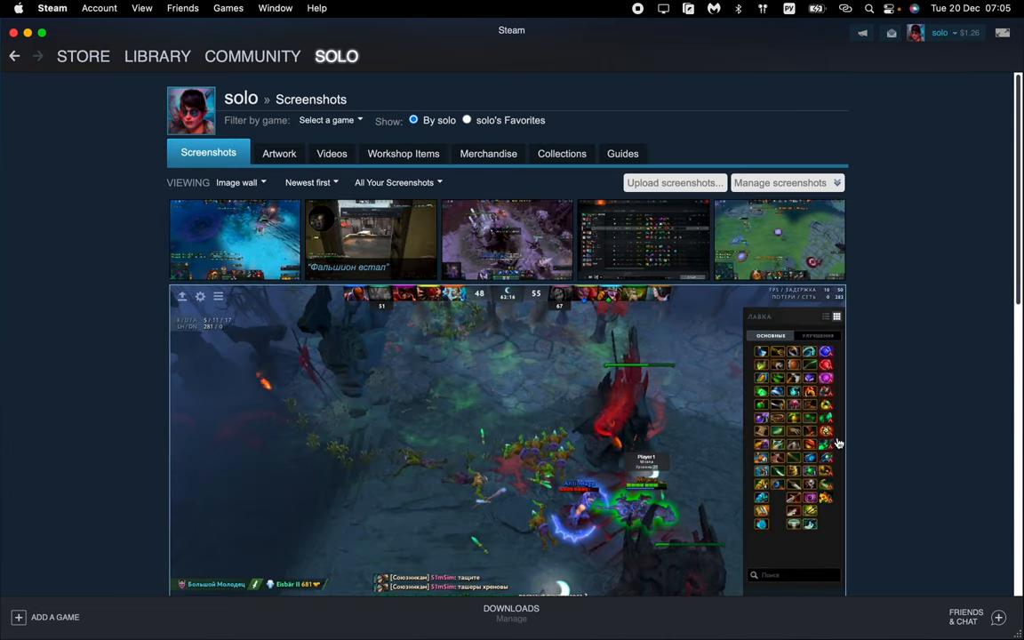
mouse_move(754, 407)
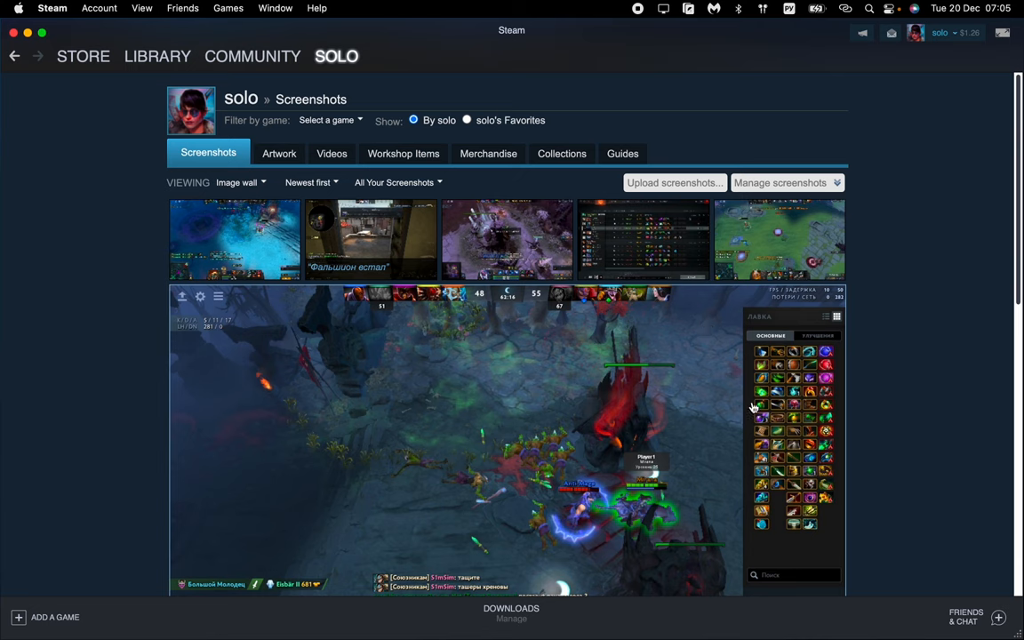
scroll("down", 3)
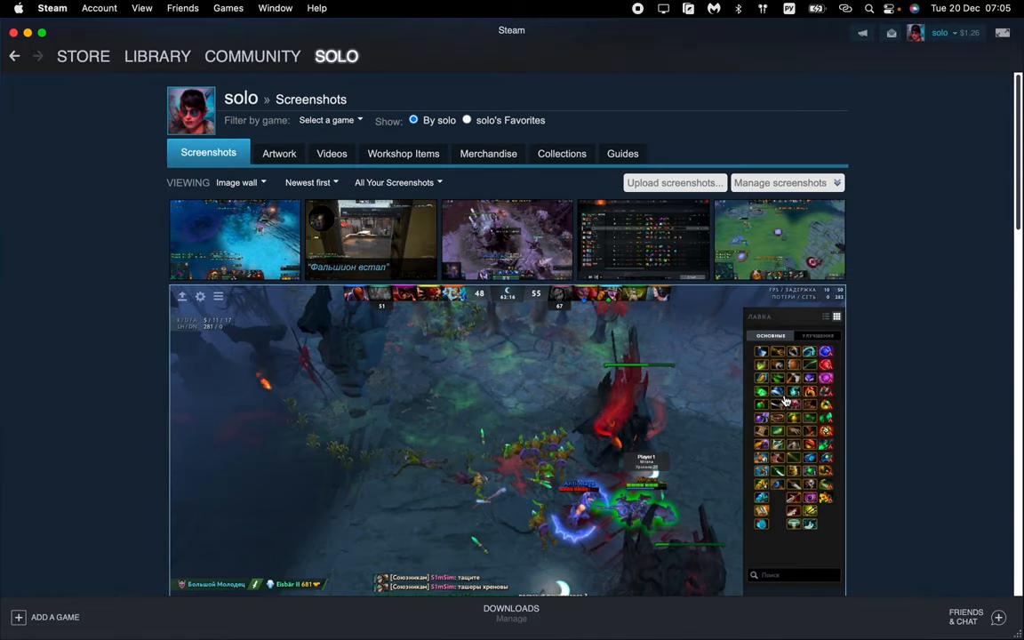
mouse_move(904, 203)
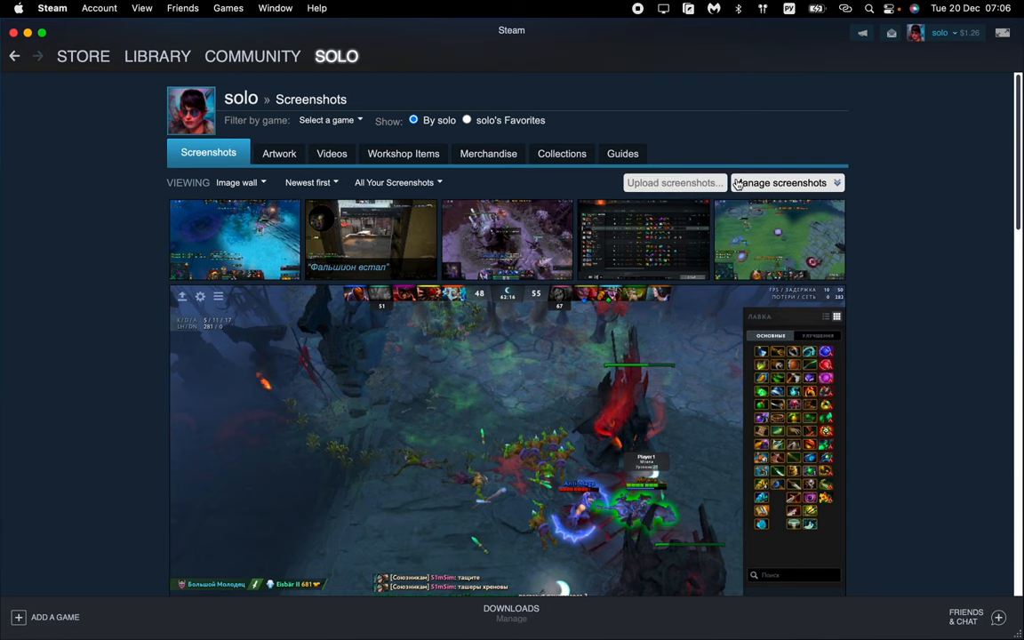
- Via Manage Screenshots, make the three selected screenshots Public and confirm the Update Privacy dialog
left_click(780, 181)
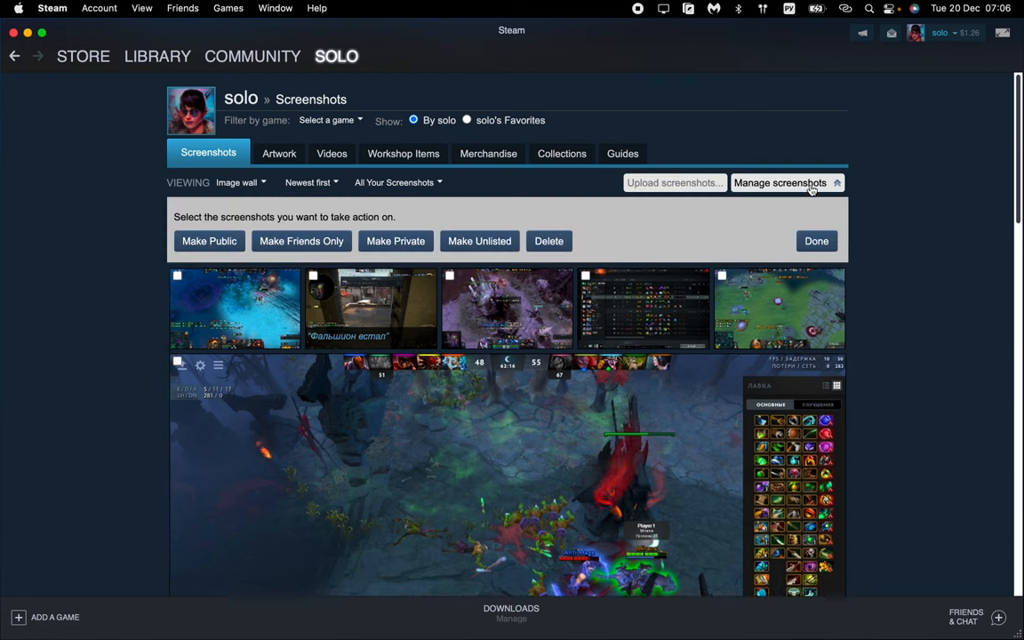
mouse_move(360, 274)
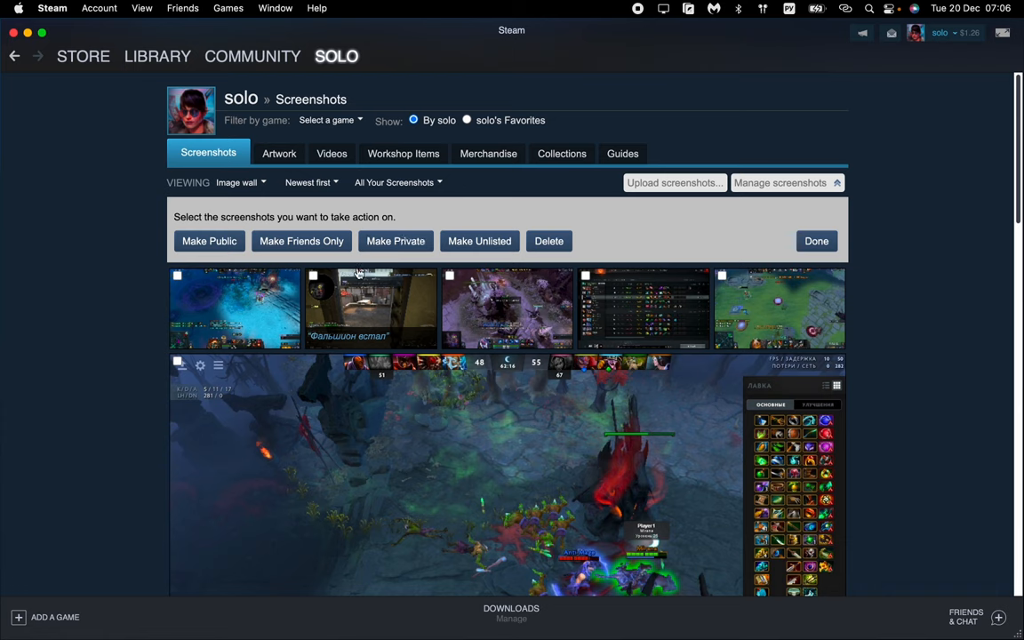
mouse_move(602, 299)
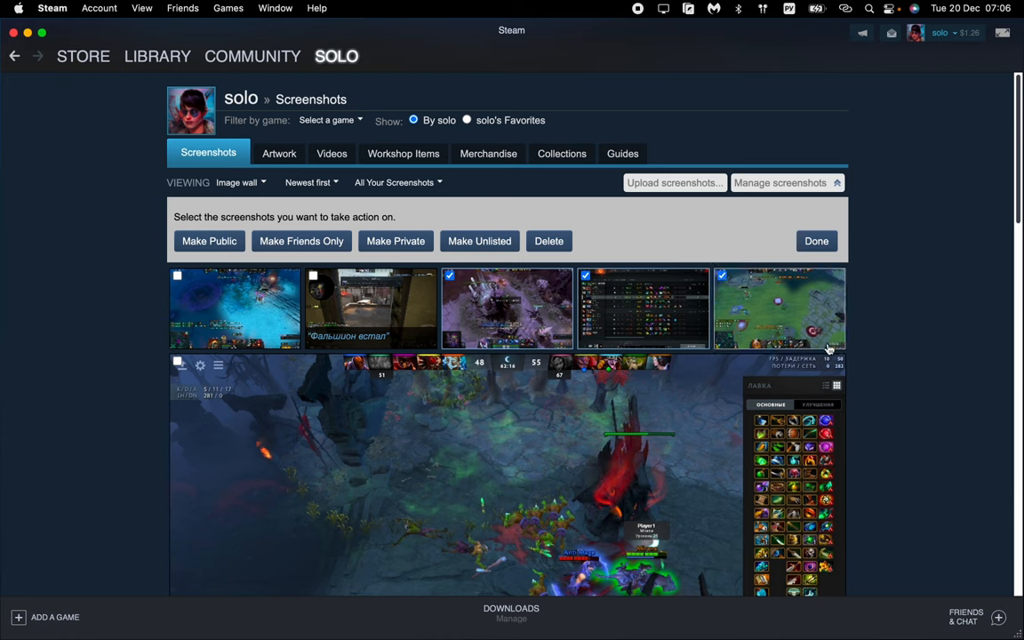
mouse_move(626, 231)
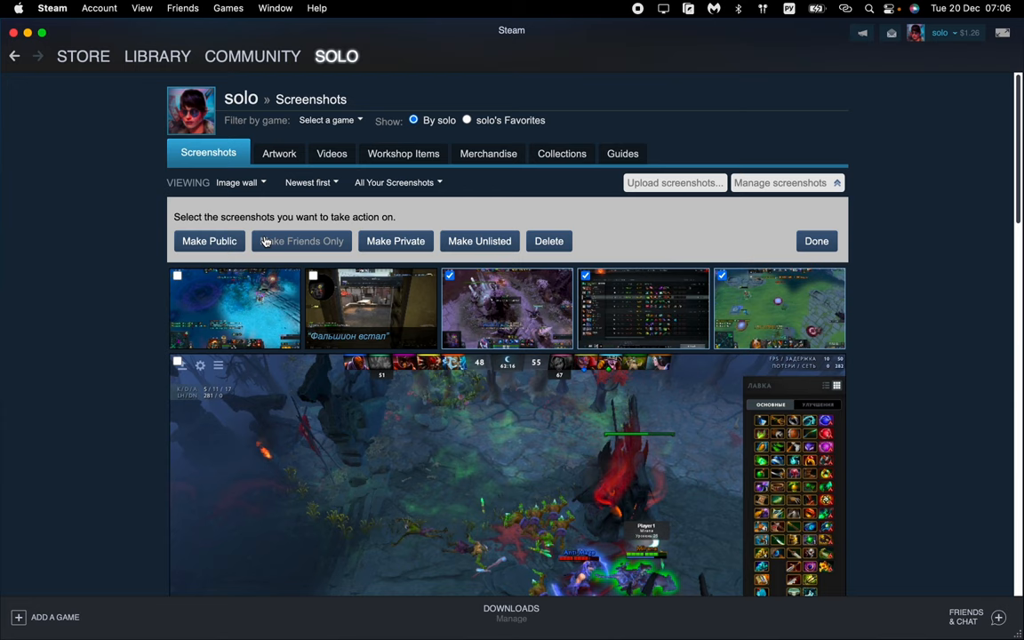
mouse_move(359, 236)
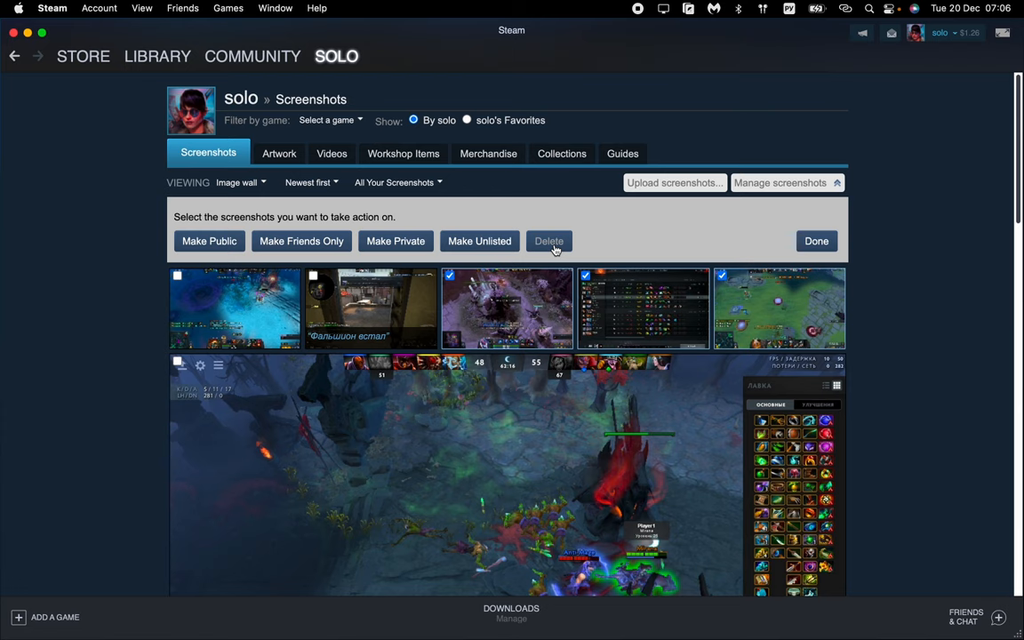
mouse_move(256, 261)
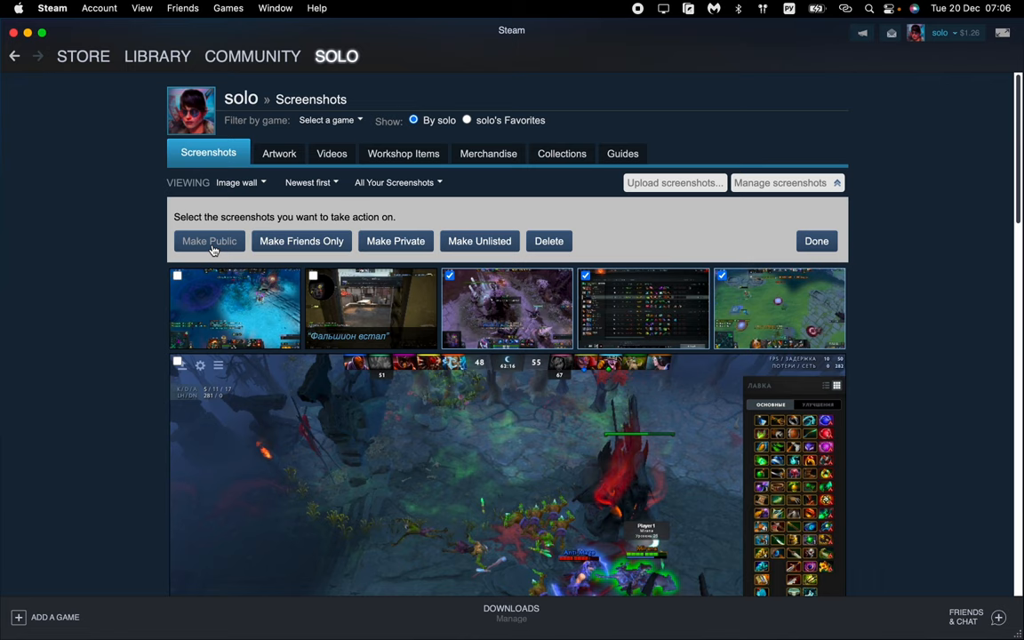
mouse_move(221, 247)
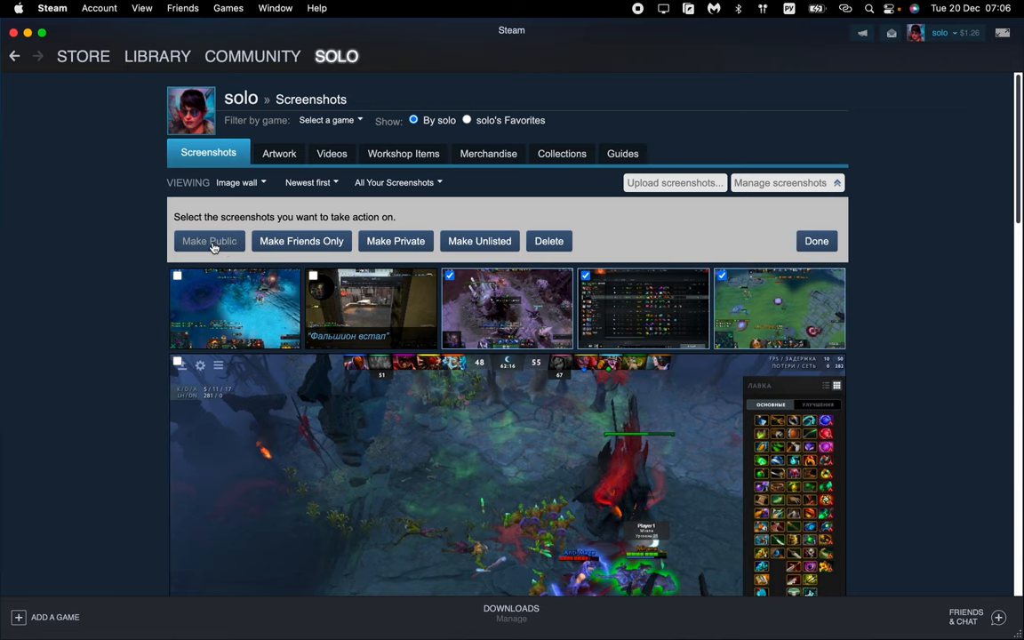
left_click(209, 242)
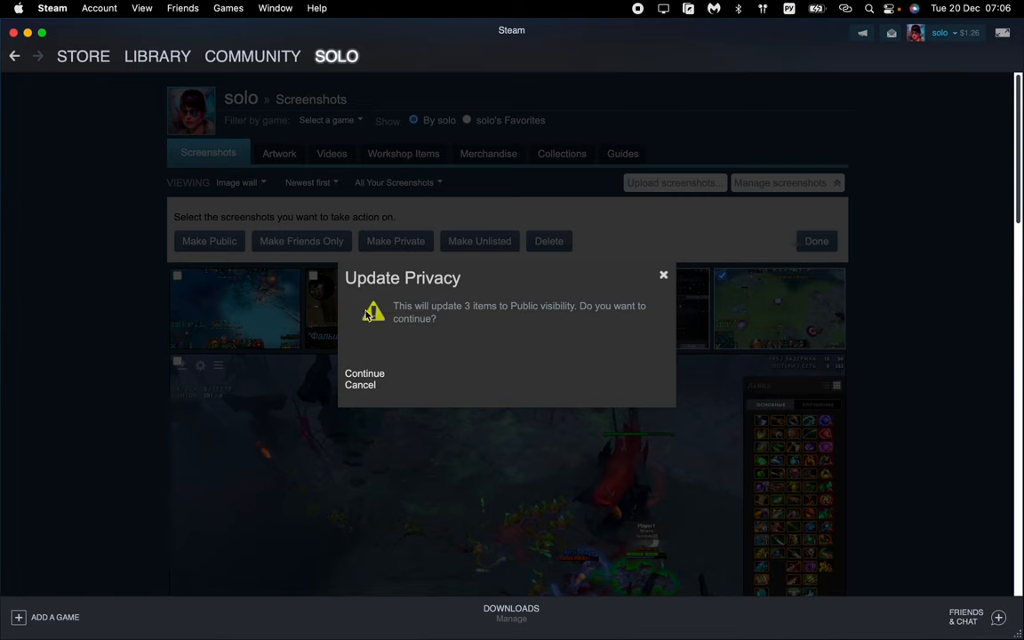
mouse_move(359, 377)
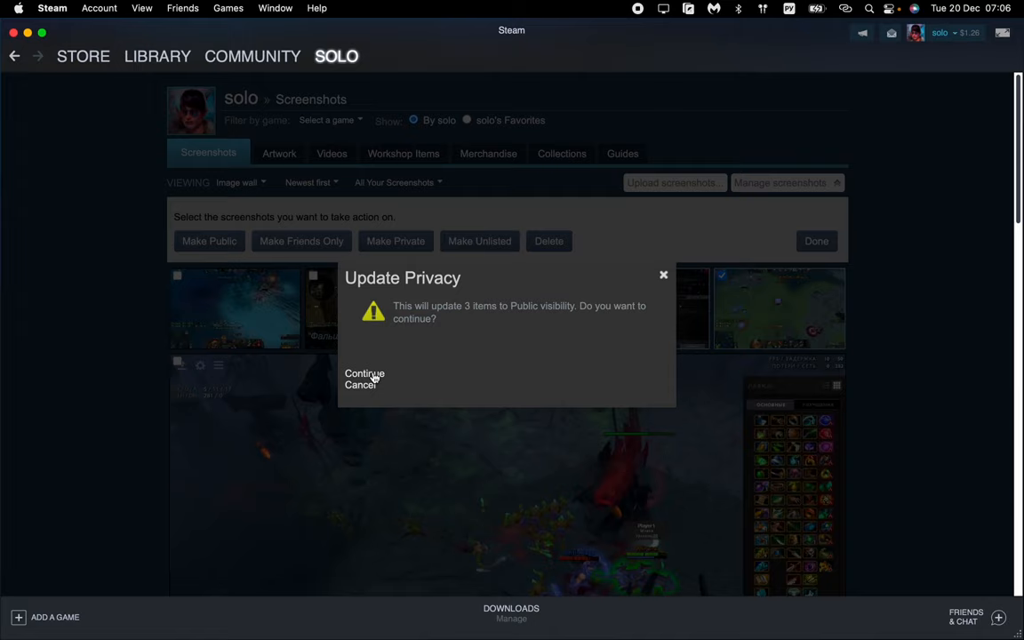
left_click(360, 384)
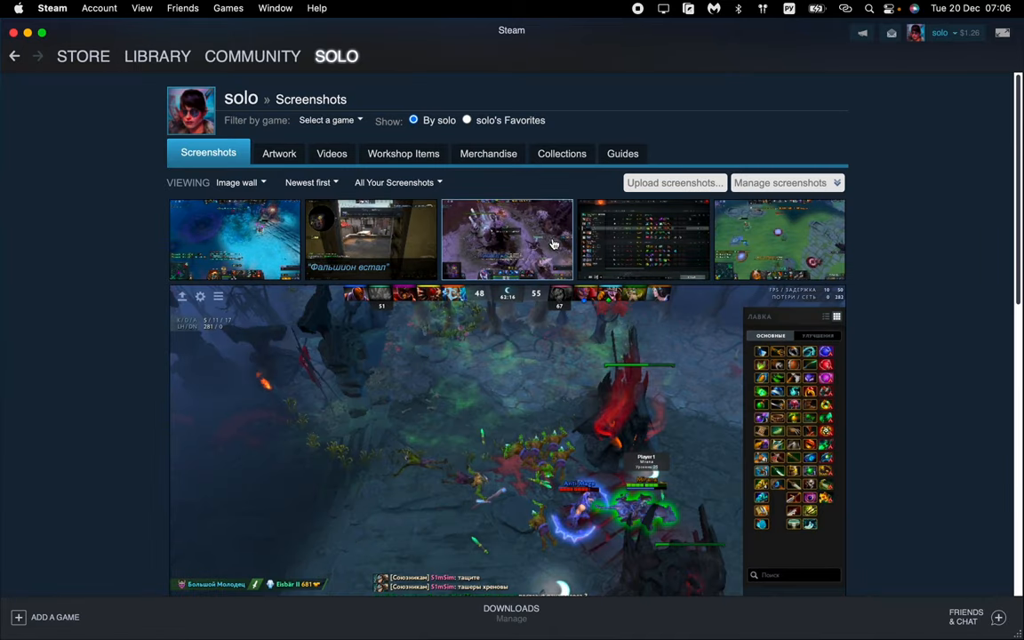
mouse_move(946, 205)
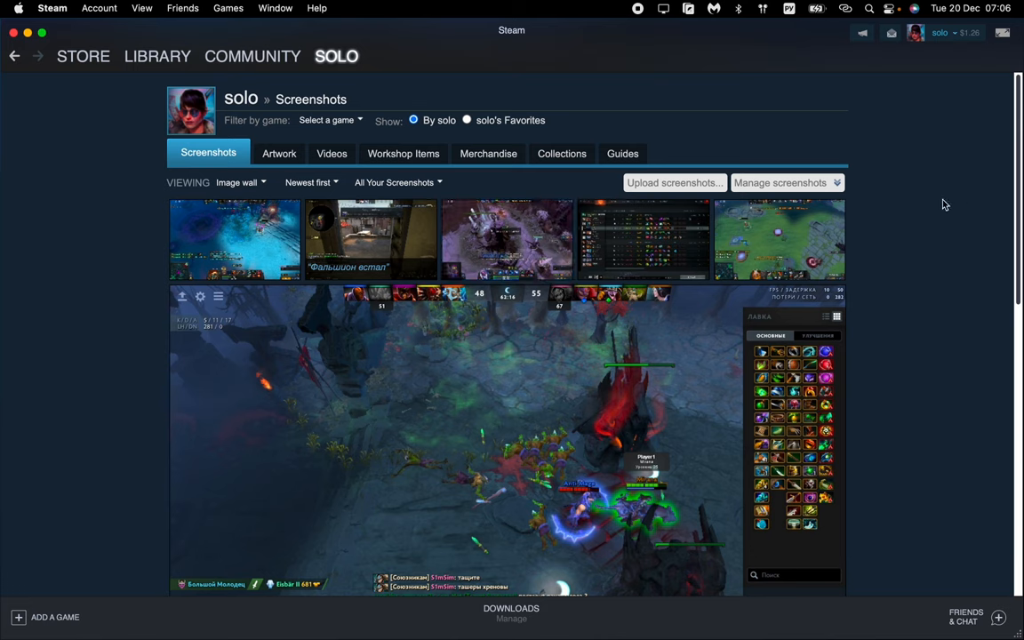
mouse_move(898, 199)
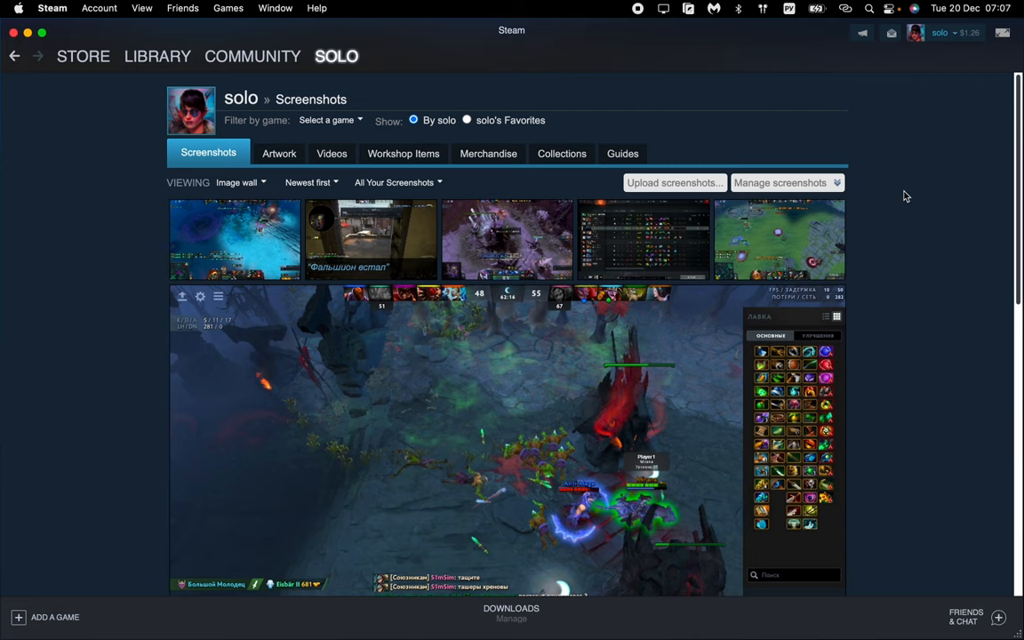
mouse_move(886, 185)
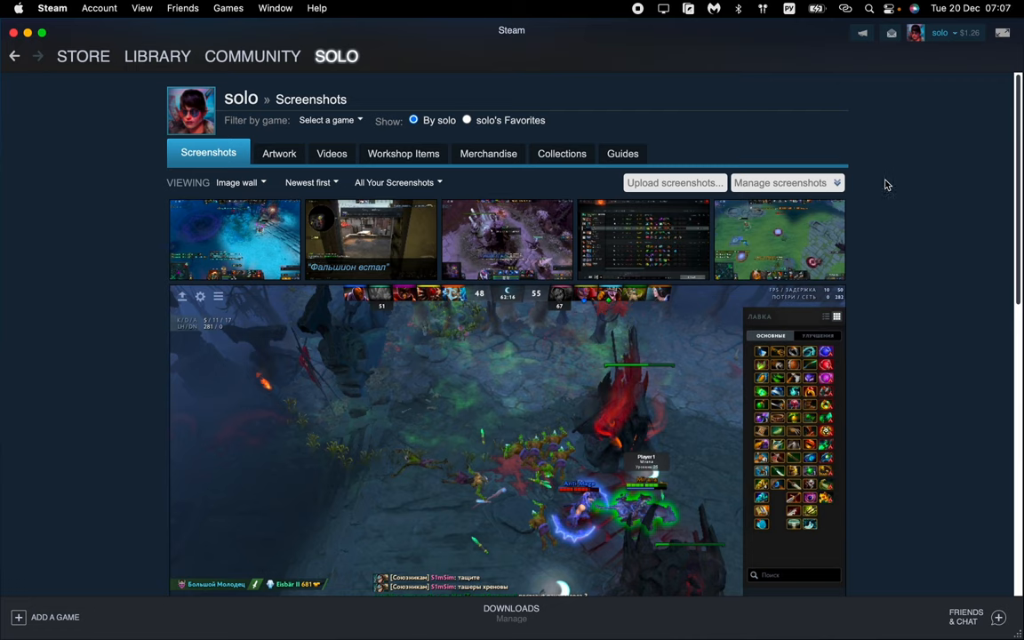